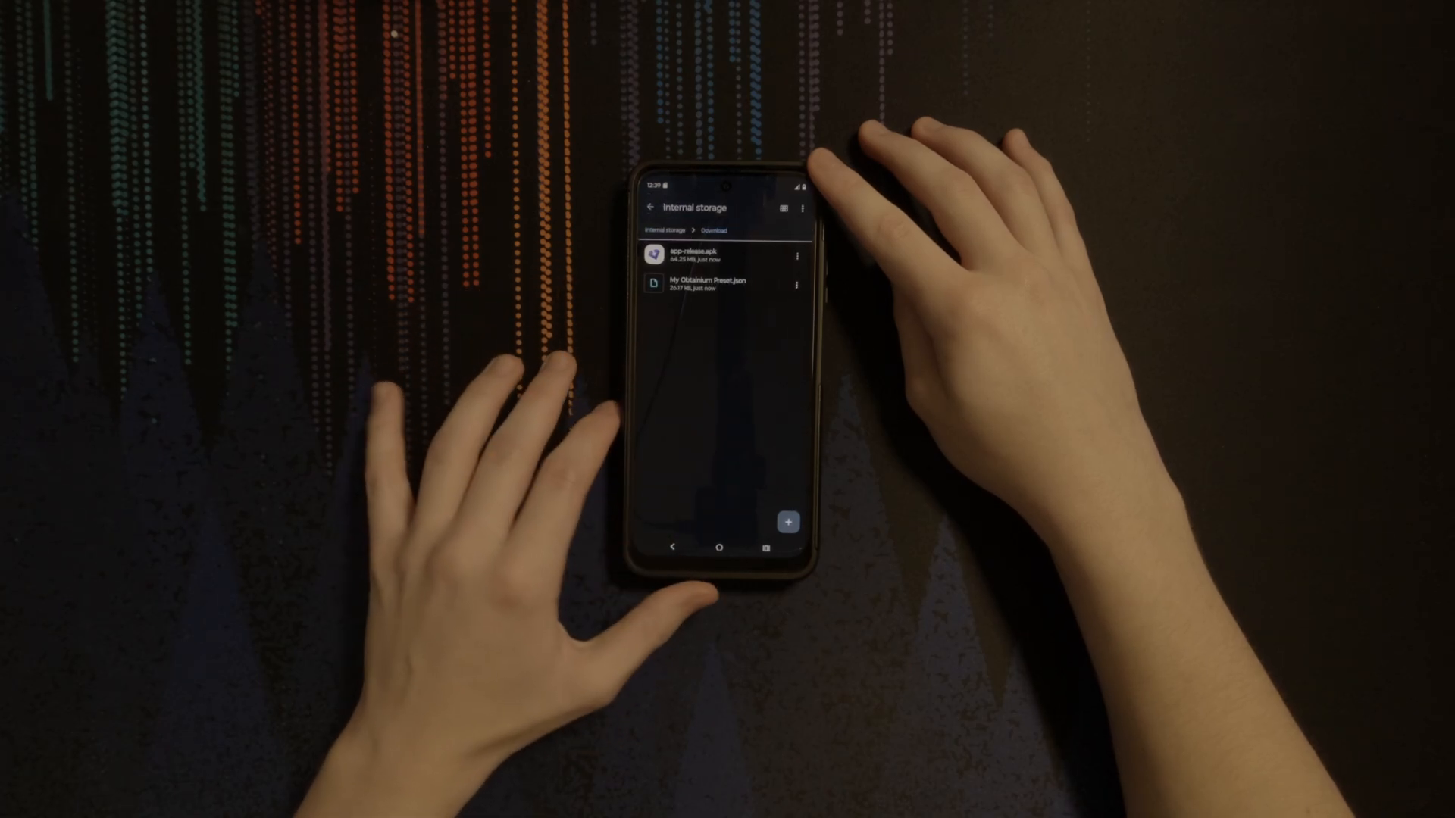
Switch from the Download folder to Obtainium's Import/export screen.
click(691, 257)
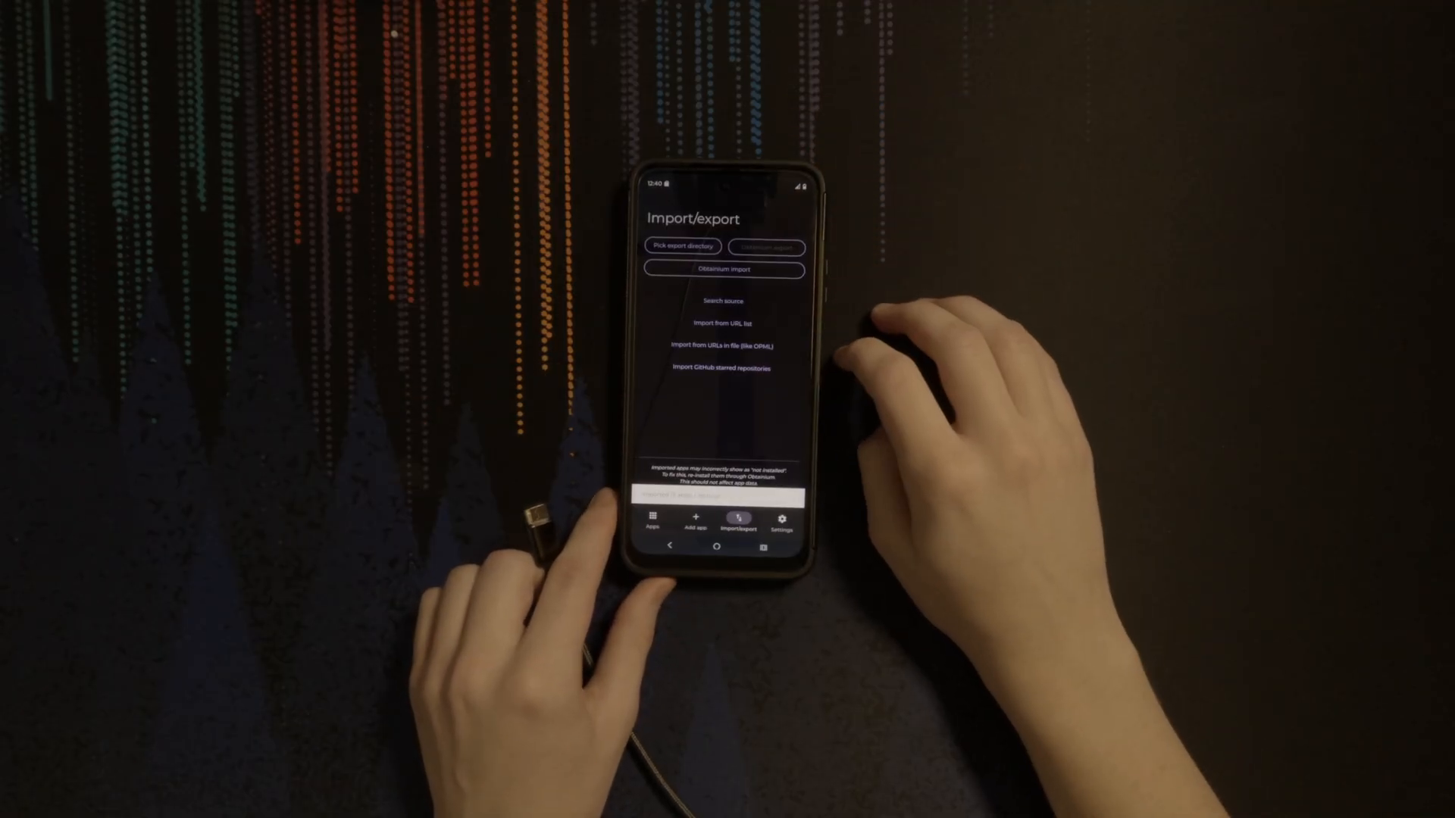
click(652, 520)
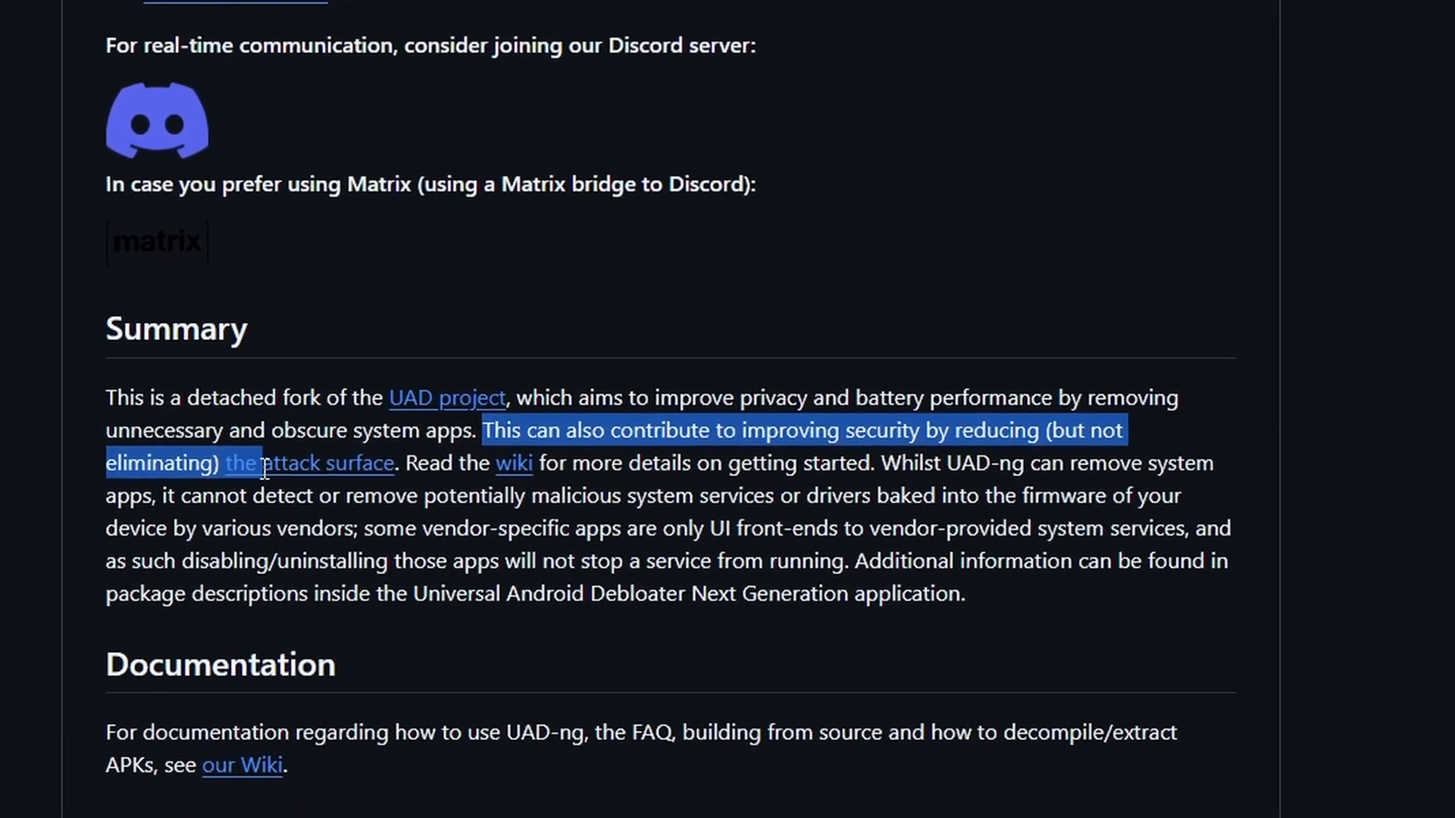
Scroll the UAD-ng README down to the Summary's attack-surface sentence.
scroll(down, 3)
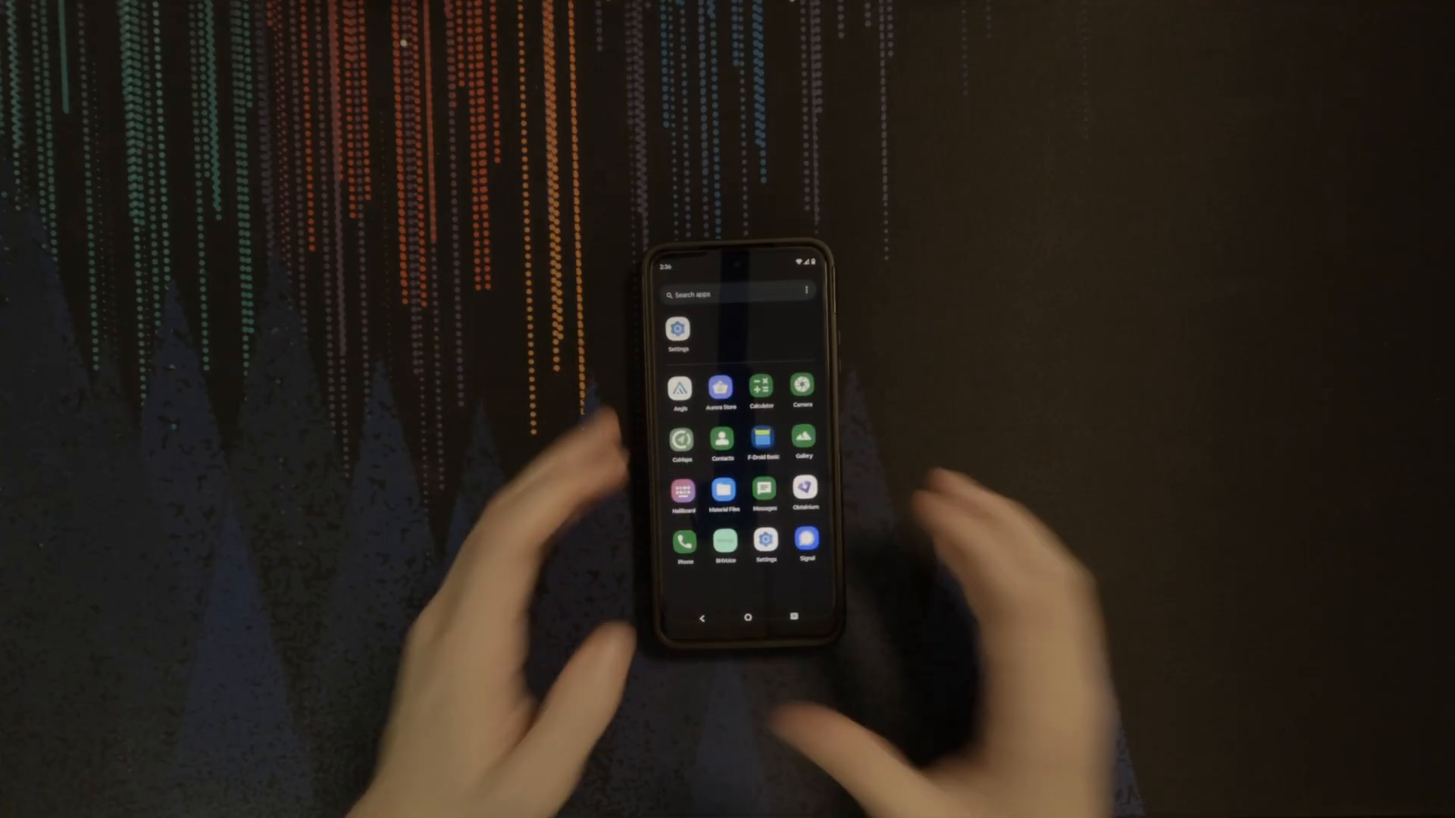
Reveal the app drawer listing Aurora Store, F-Droid Basic and Obtainium.
click(804, 539)
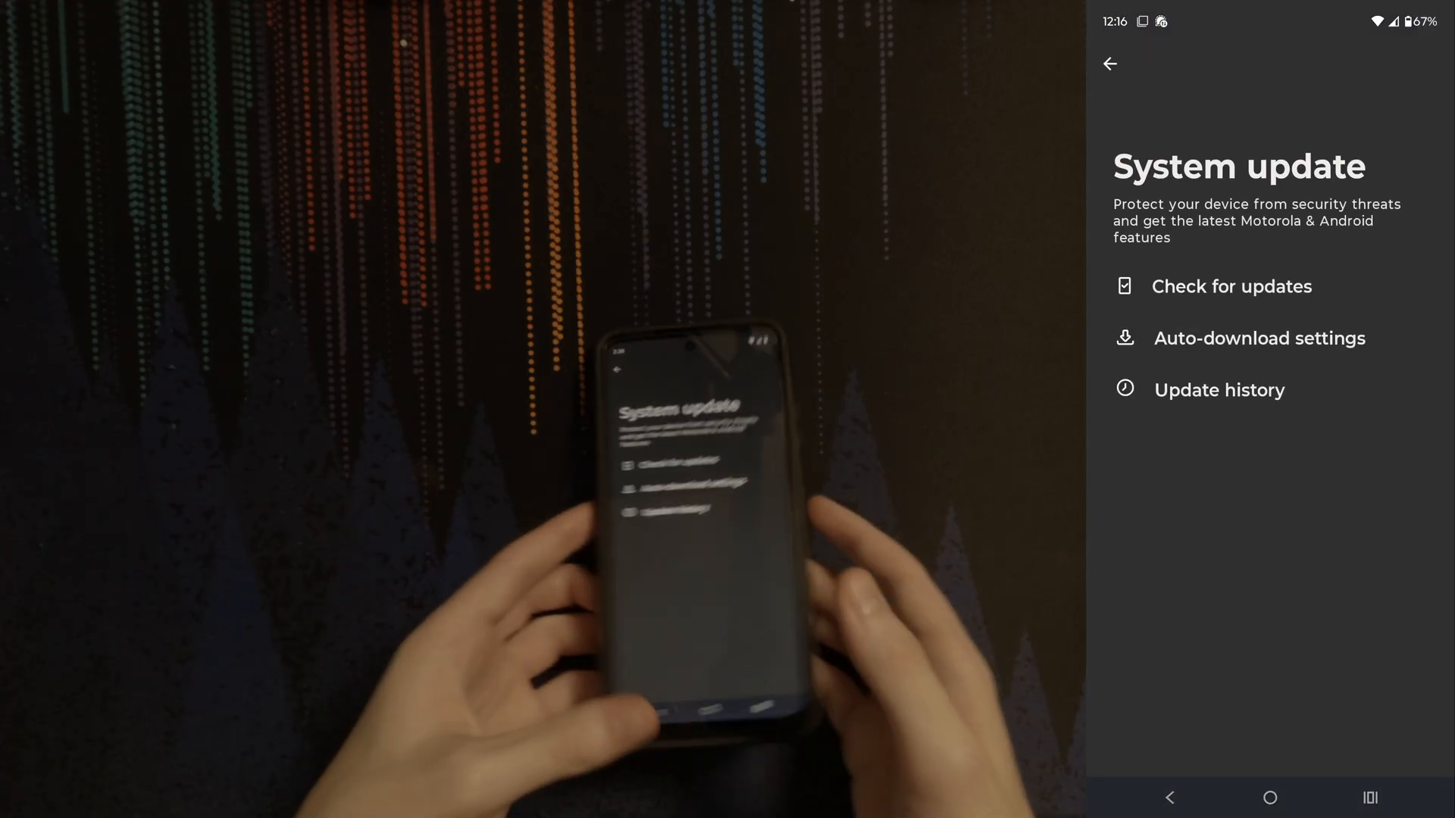
Reach the System update page with update checks and history.
click(1219, 389)
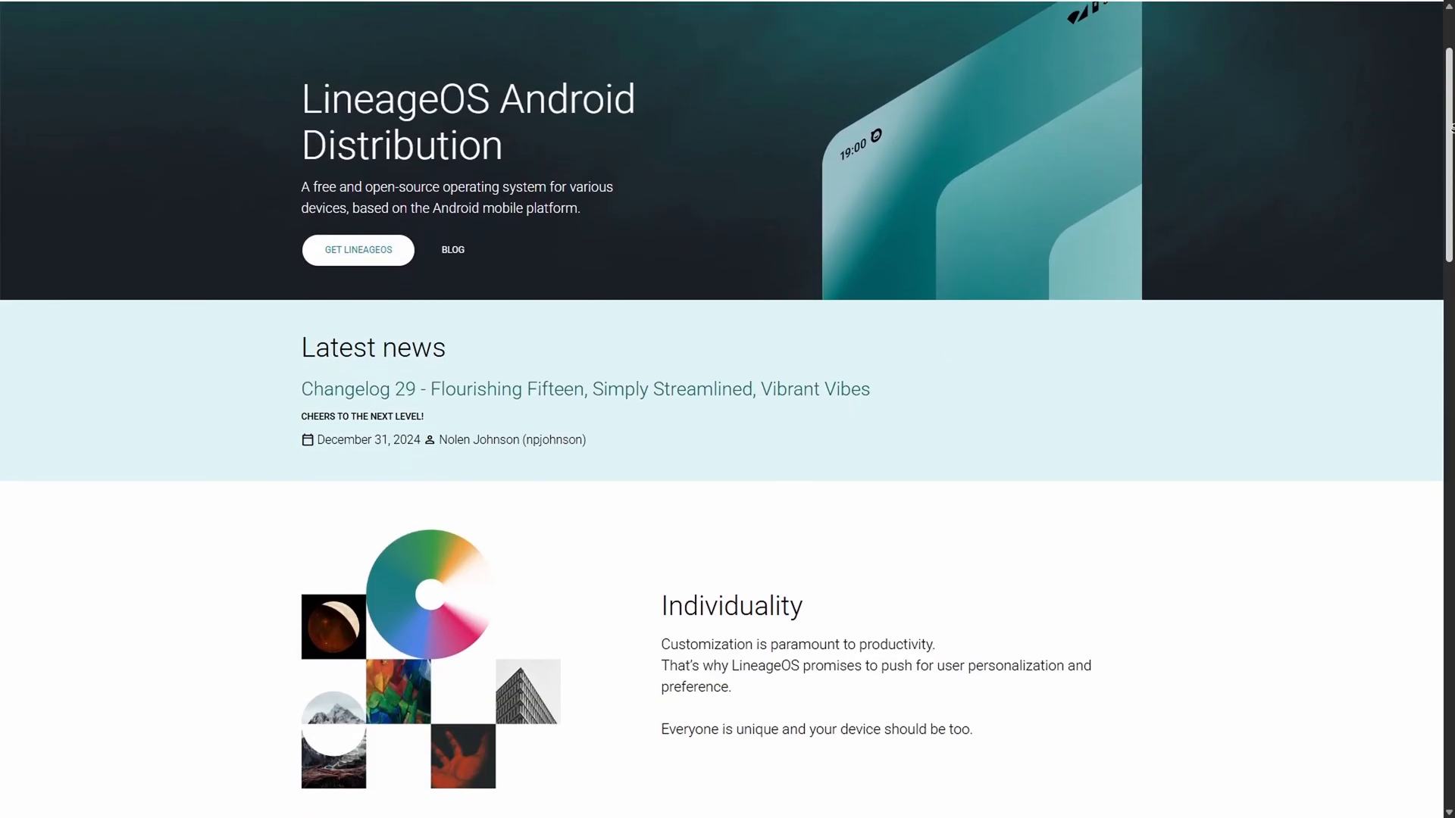
Scroll the GrapheneOS homepage down to its About section on privacy and security.
scroll(down, 3)
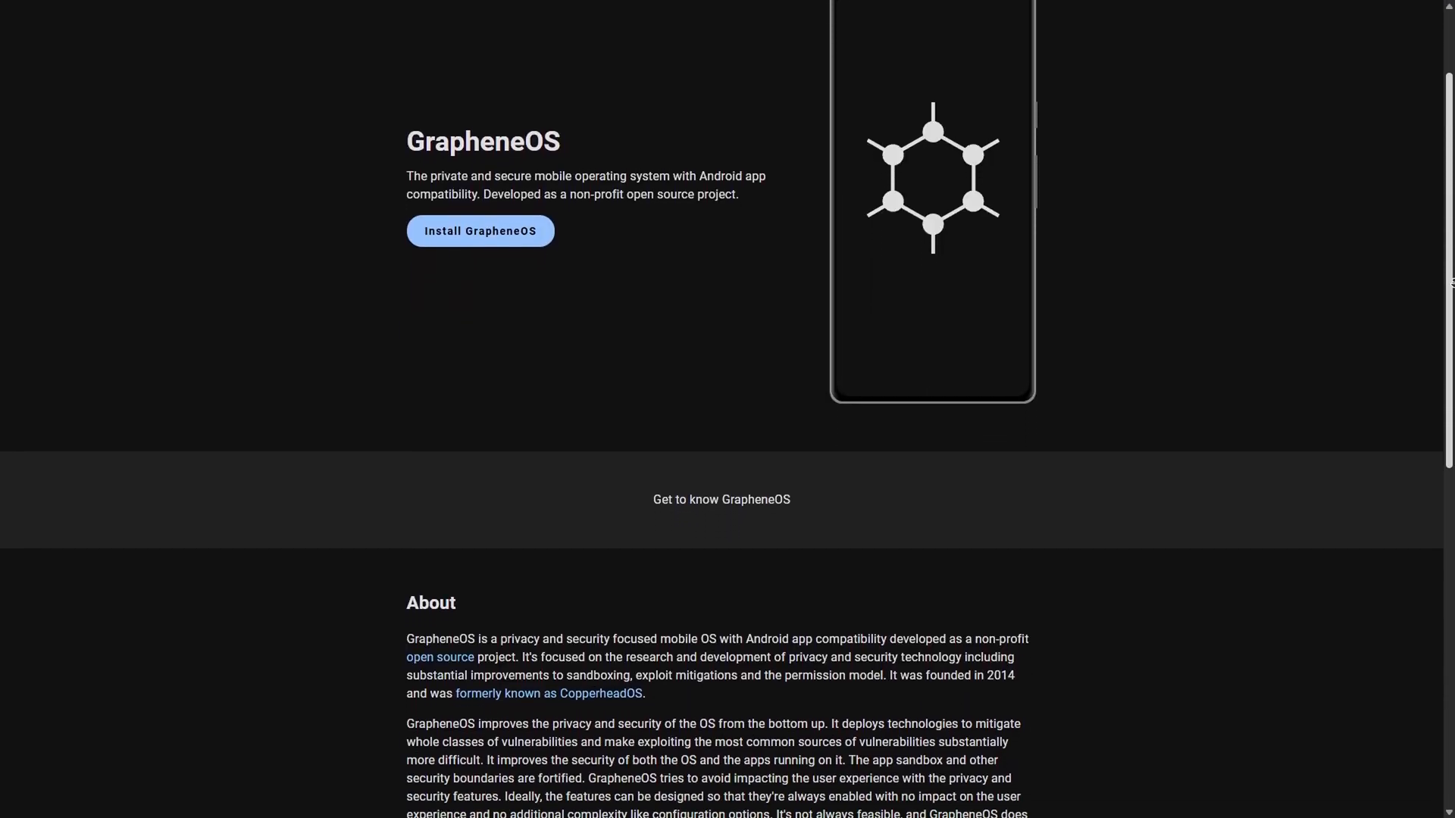
scroll(down, 3)
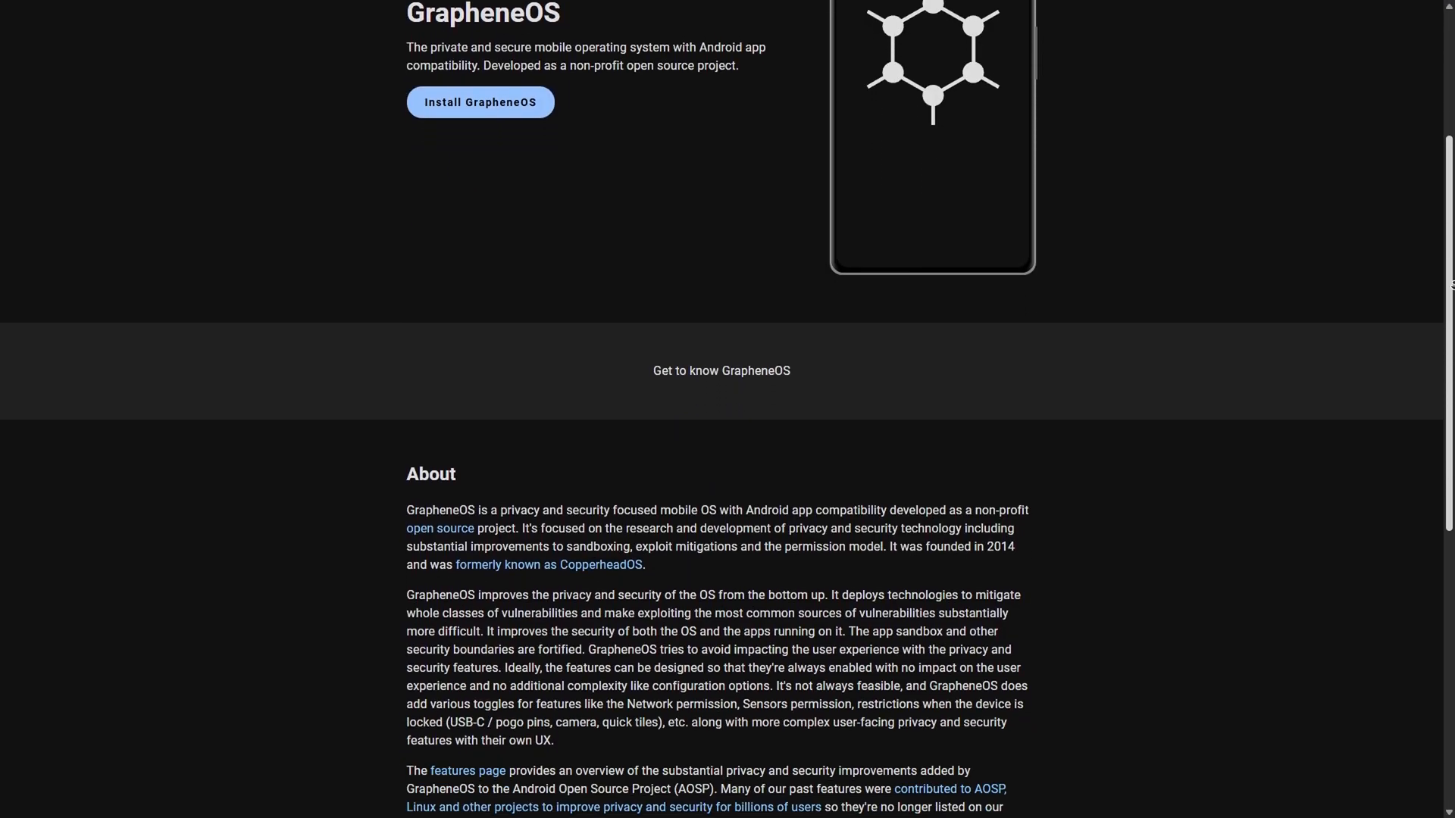